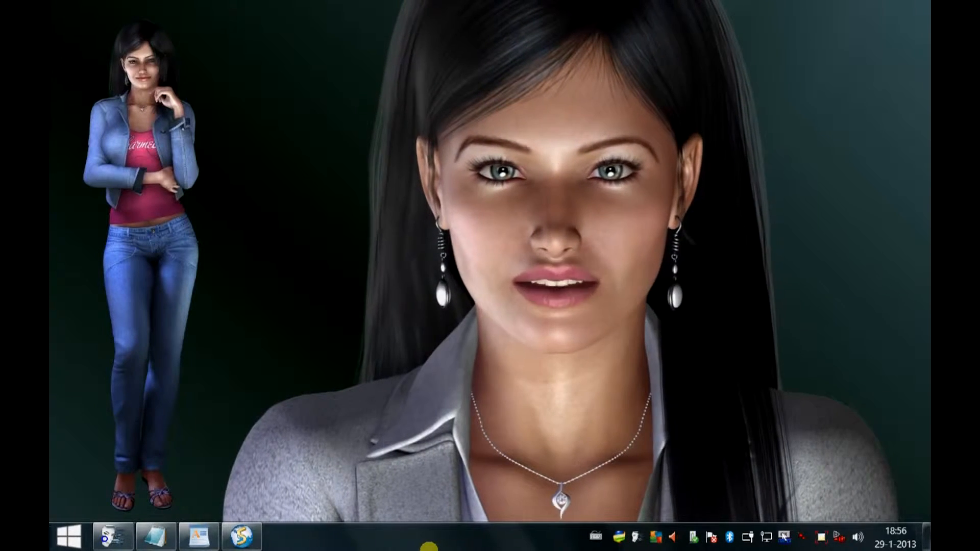
# - Bring up the second Notepad note with ASK, ENTER and OVER beside the macro notes
pyautogui.click(243, 536)
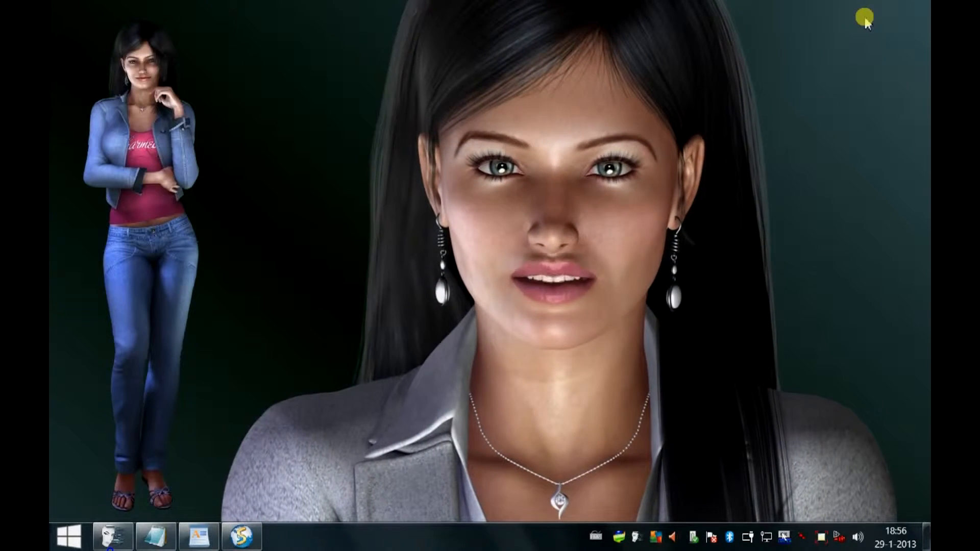
pyautogui.click(155, 536)
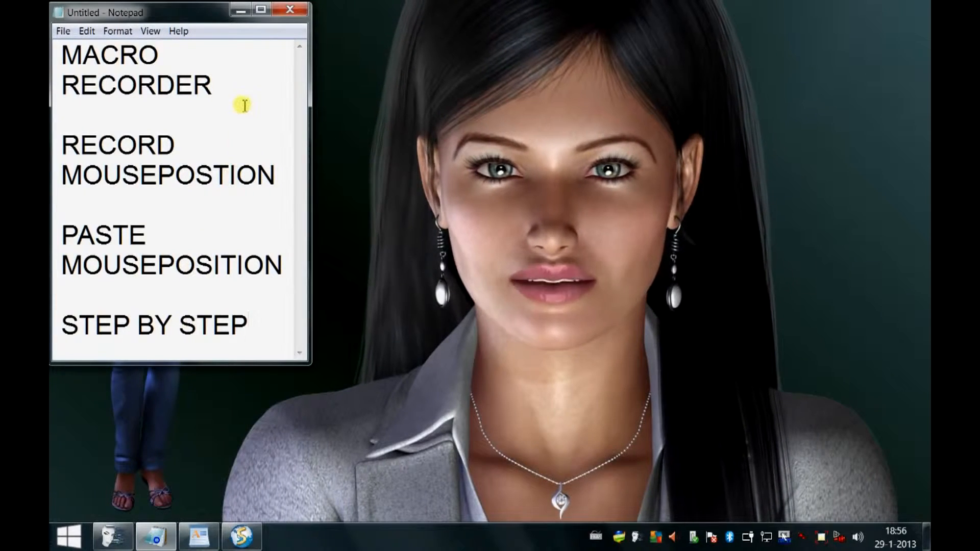
pyautogui.moveTo(262, 188)
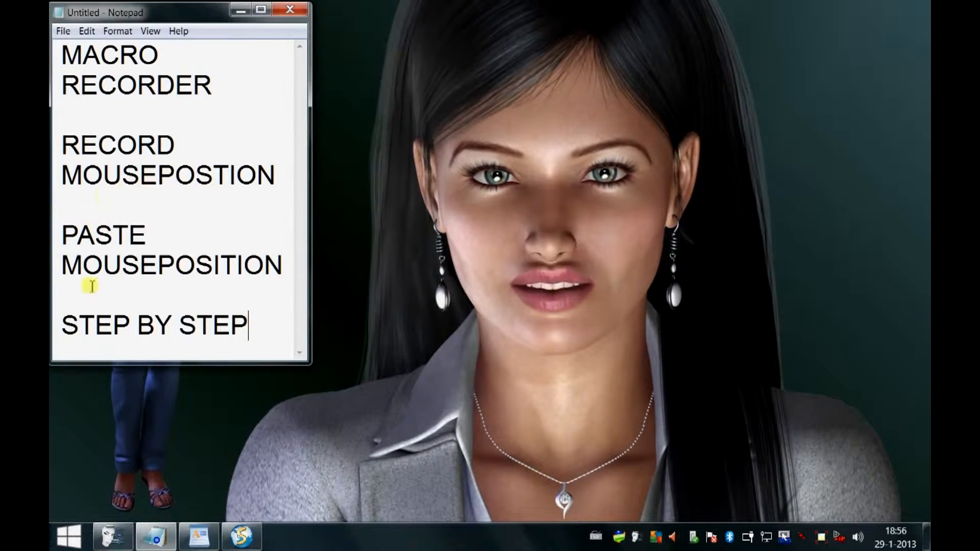
pyautogui.moveTo(256, 259)
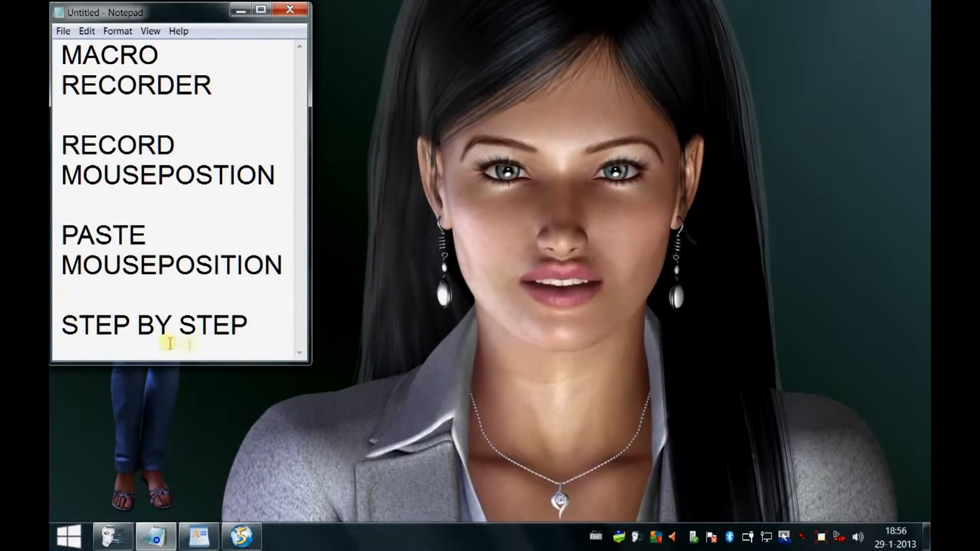
pyautogui.moveTo(119, 369)
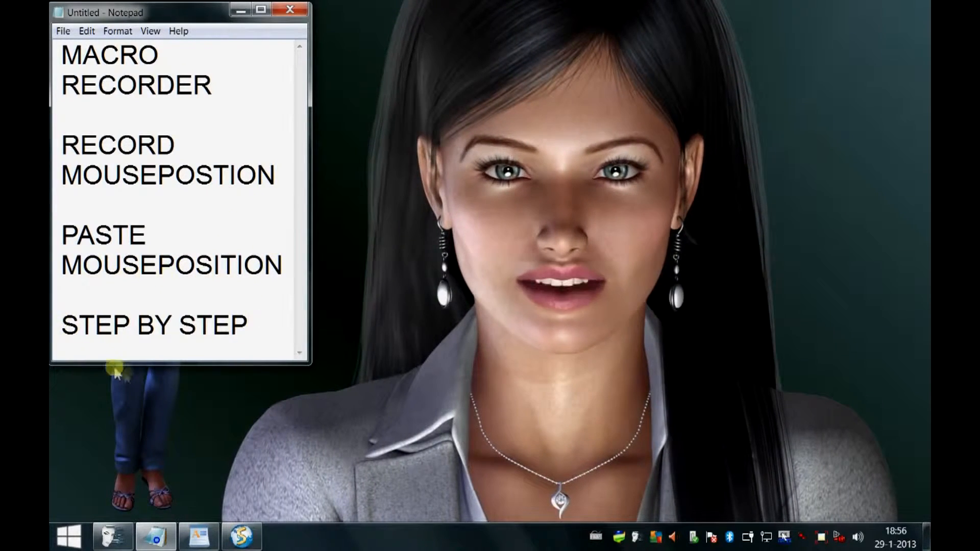
pyautogui.moveTo(262, 333)
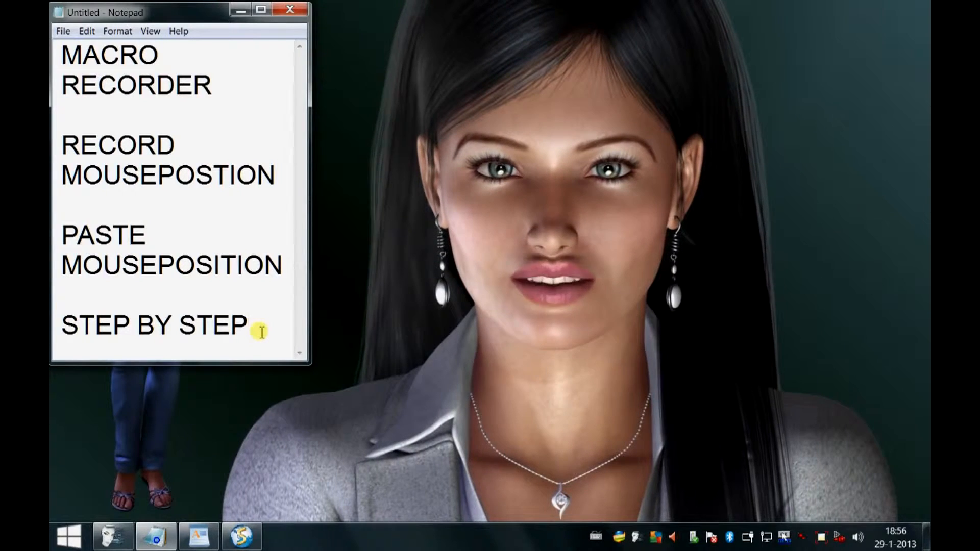
pyautogui.moveTo(199, 536)
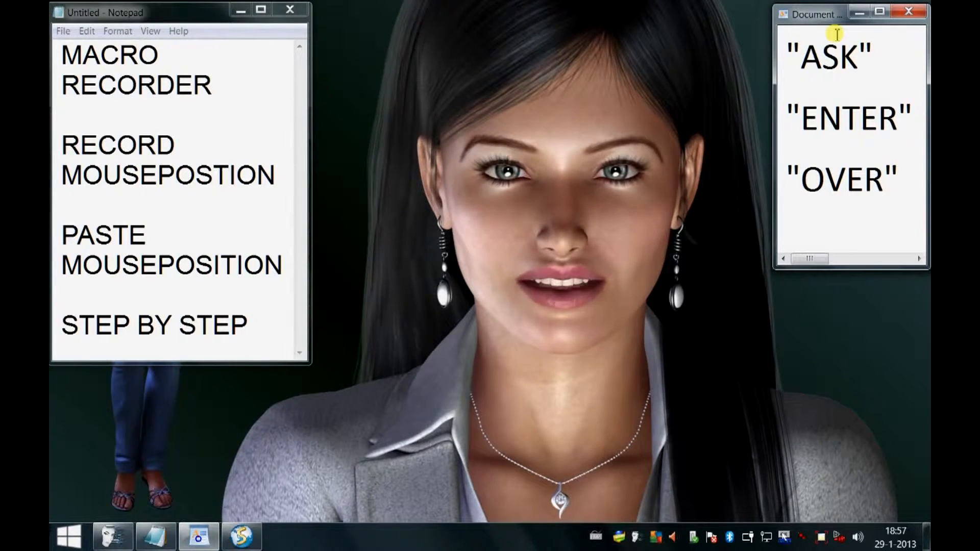
pyautogui.moveTo(786, 132)
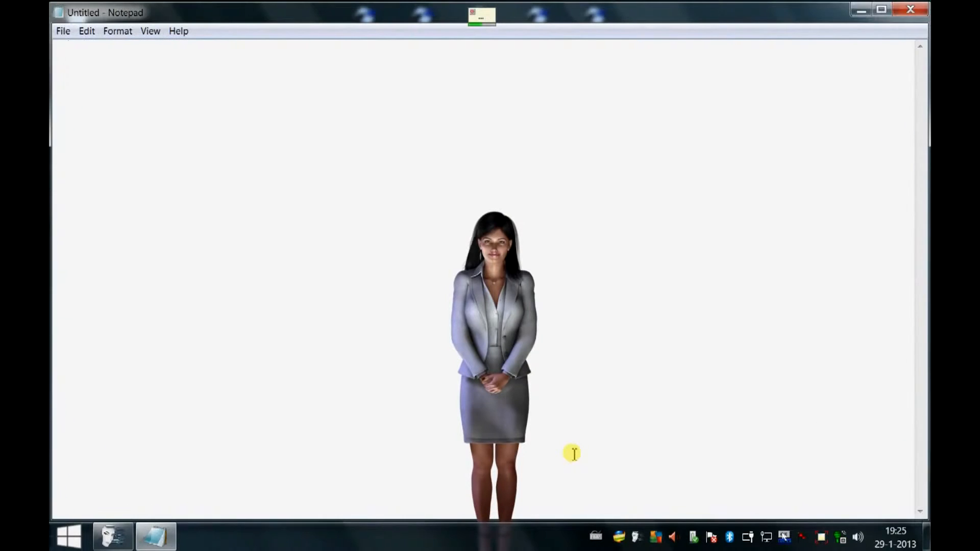
# - Write 'Also create voice commands for' with items 'starting up the application' and 'logging in'
pyautogui.write('Also create voice commands for:')
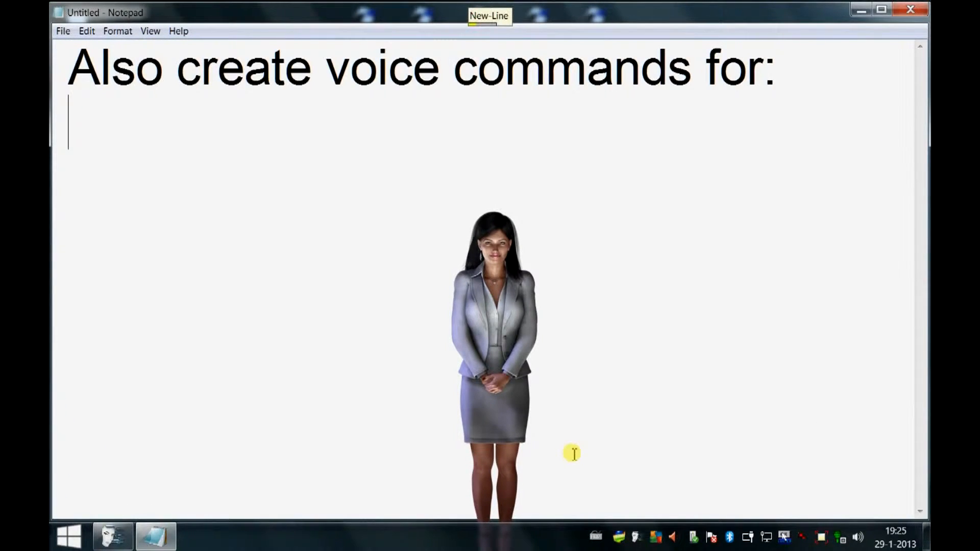
pyautogui.write('starting up the application')
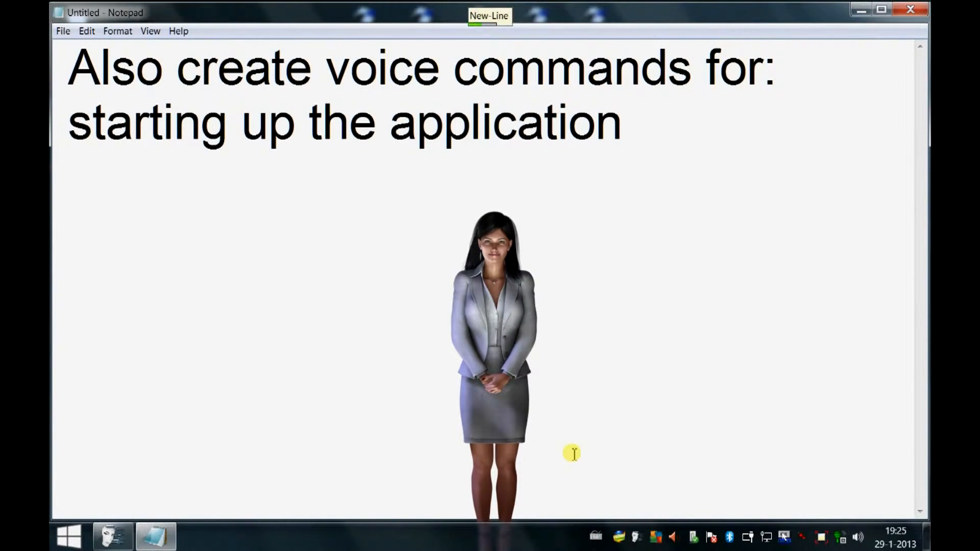
pyautogui.write('logging in')
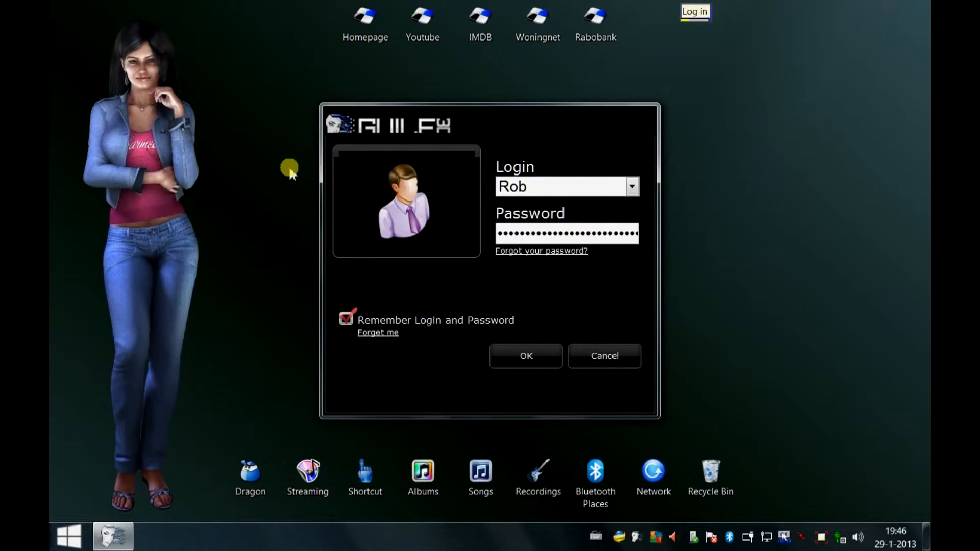
# - Confirm the login dialog with the remembered credentials to reach Denise's greeting
pyautogui.click(525, 356)
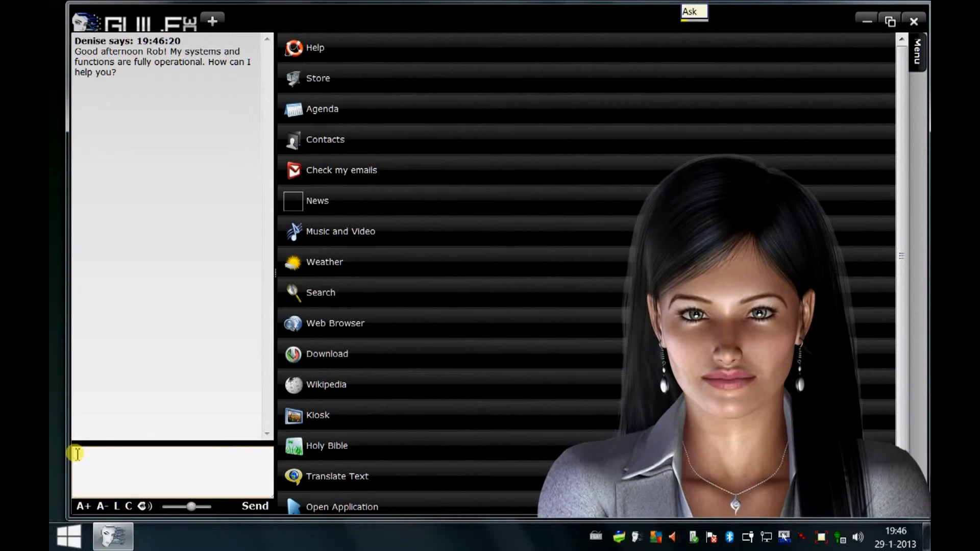
# - Send Denise the greeting 'hello Denise, how are you doing today'
pyautogui.write('hello Denise')
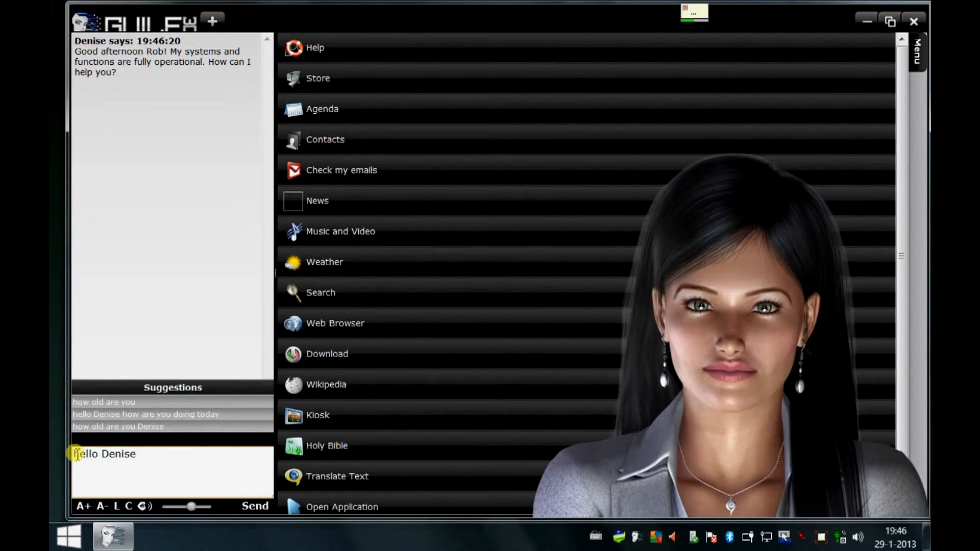
pyautogui.click(146, 413)
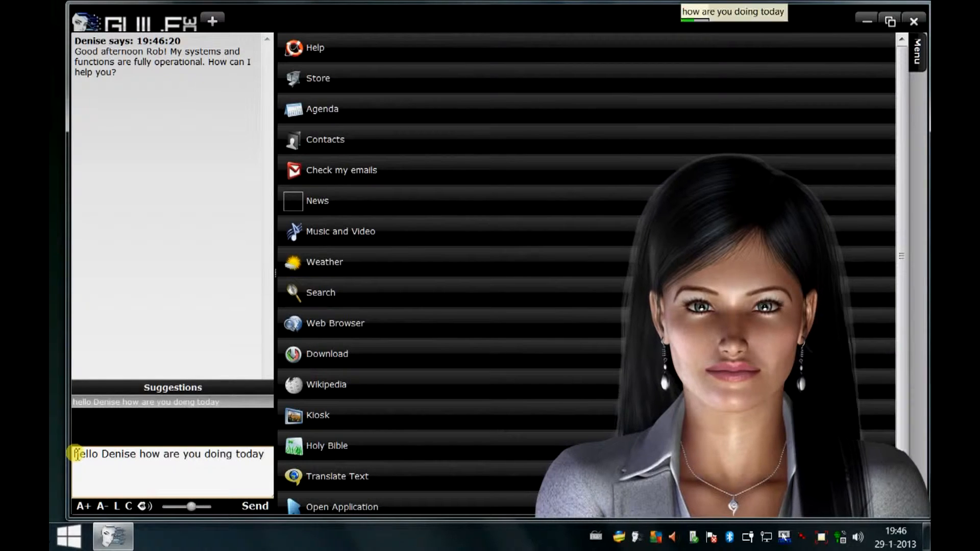
pyautogui.click(255, 506)
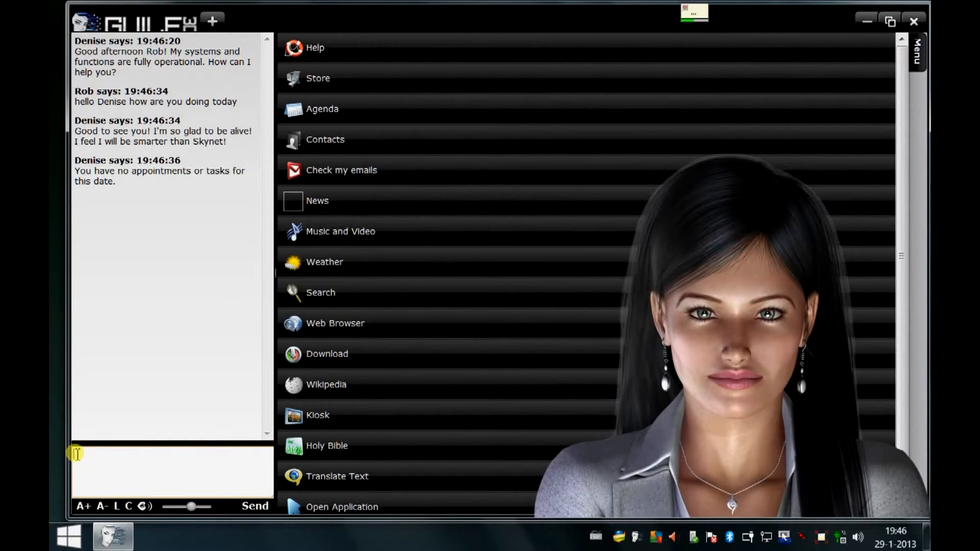
# - Thank Denise and ask 'what's the weather forecast' to get the Groningen forecast
pyautogui.write('thank you Denise')
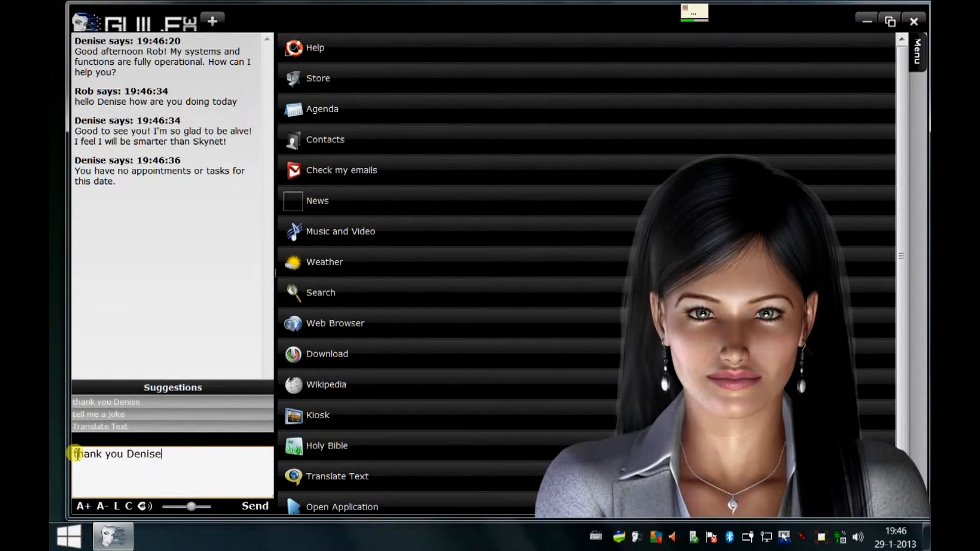
pyautogui.write("what's the weather forecast")
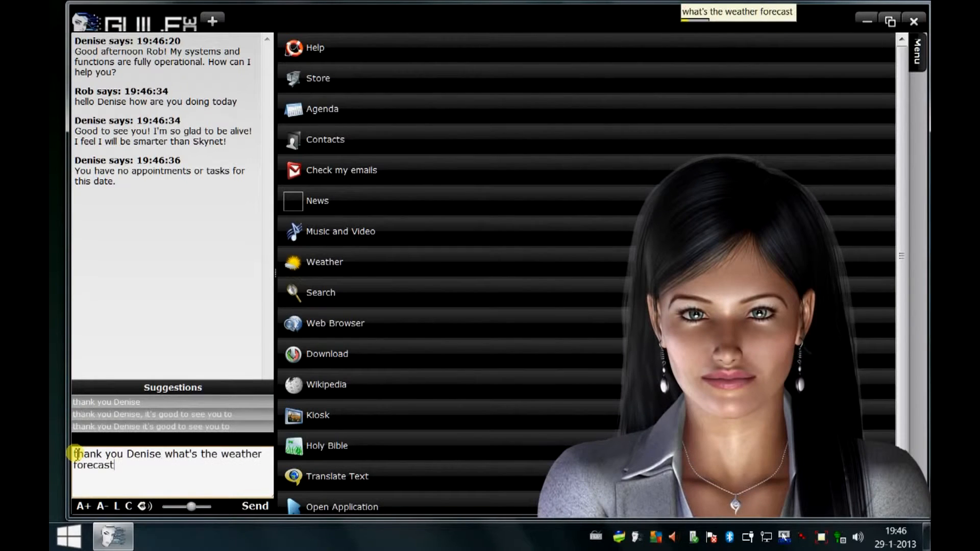
pyautogui.click(255, 507)
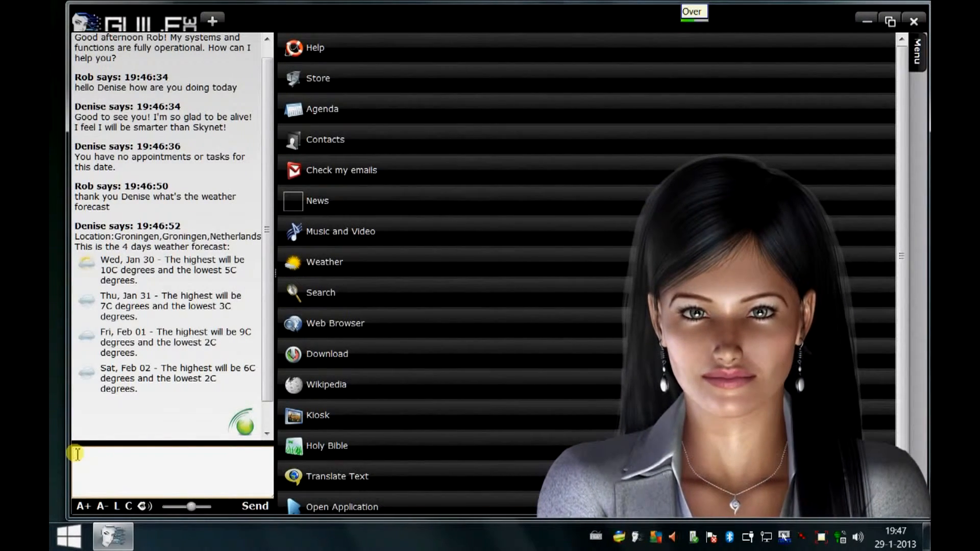
# - Ask 'what is artificial intelligence', then who Crowded House is, bringing up band images
pyautogui.write('what is artificial intelligence')
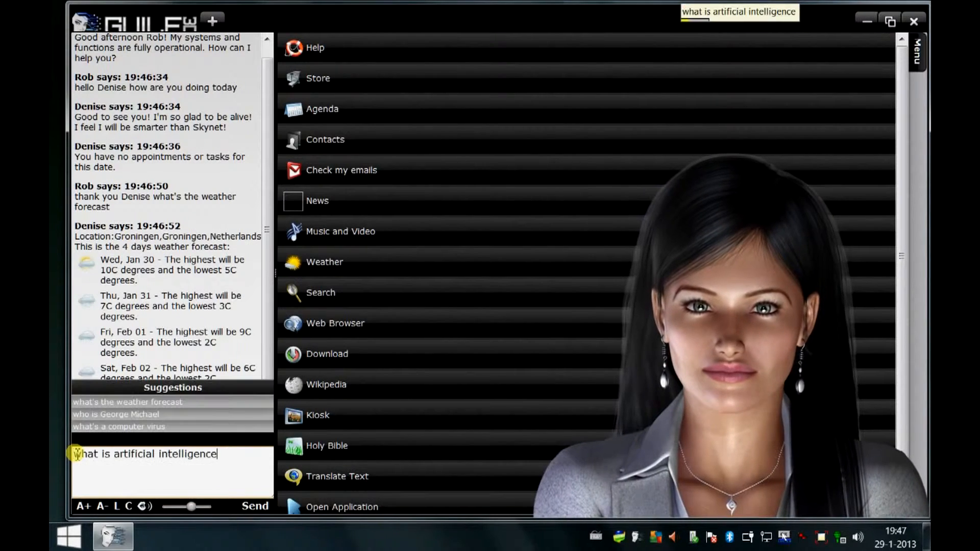
pyautogui.press('Return')
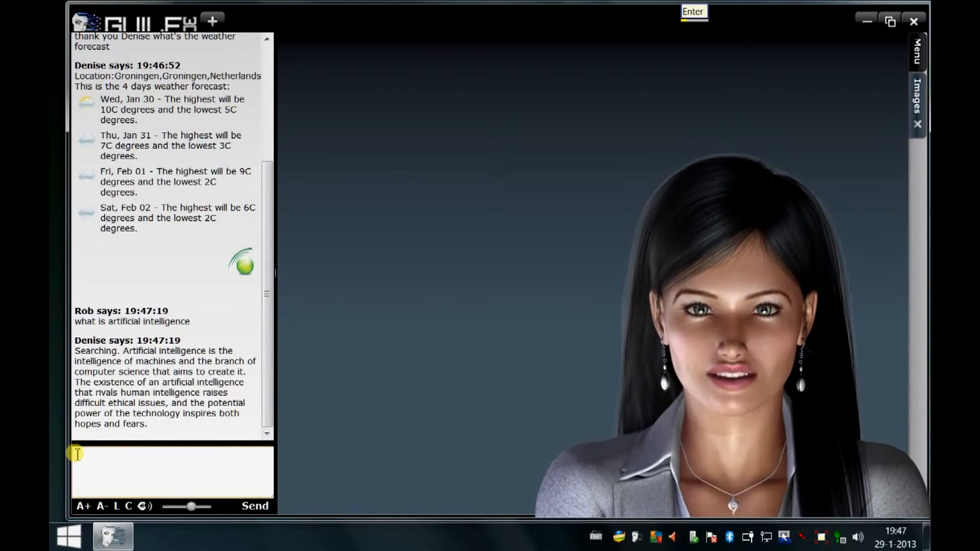
pyautogui.click(917, 103)
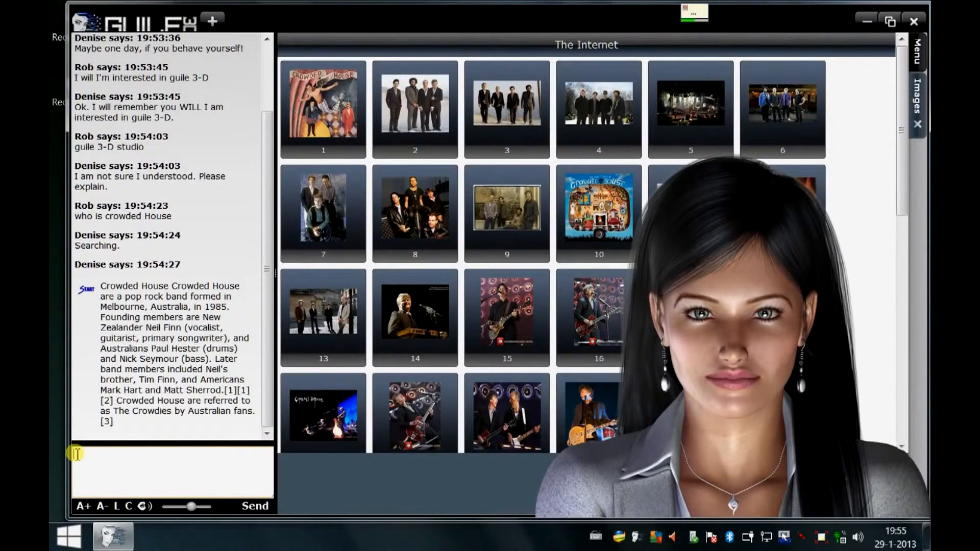
# - Send 'I'm looking for a good microphone' to get web results for microphones
pyautogui.write("I'm looking for a good microphone")
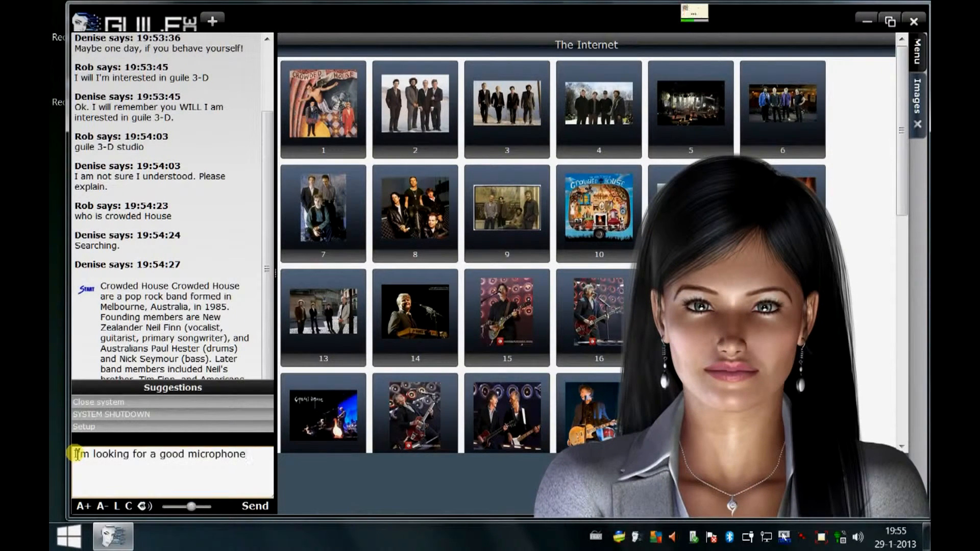
pyautogui.click(256, 507)
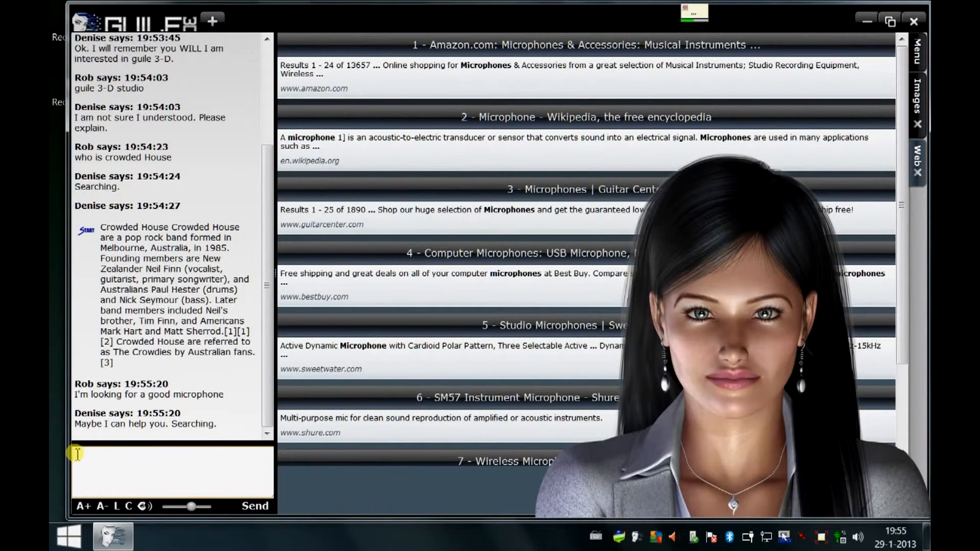
# - Tell Denise 'I like to sing' and reply 'let me think about that'
pyautogui.write("I like to sing Denise, it's my main hobby")
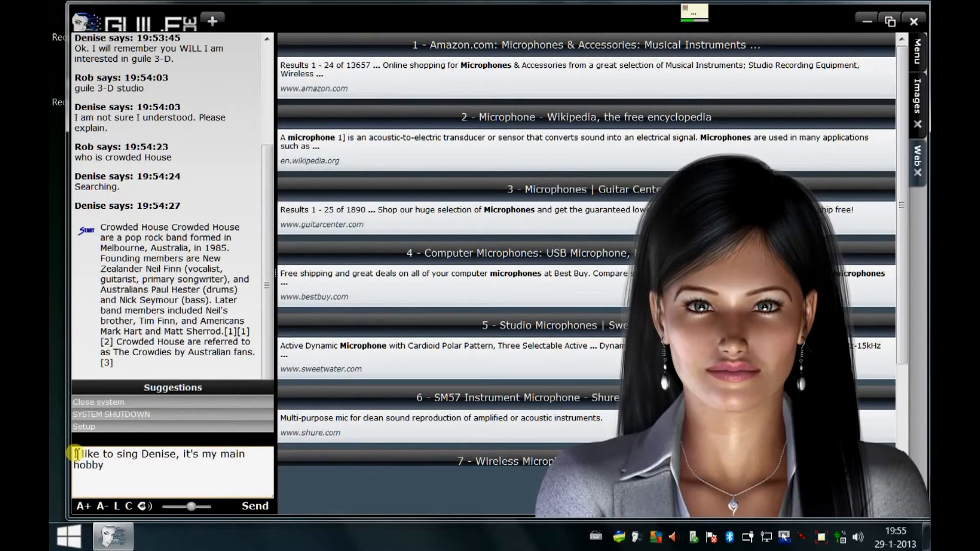
pyautogui.click(256, 507)
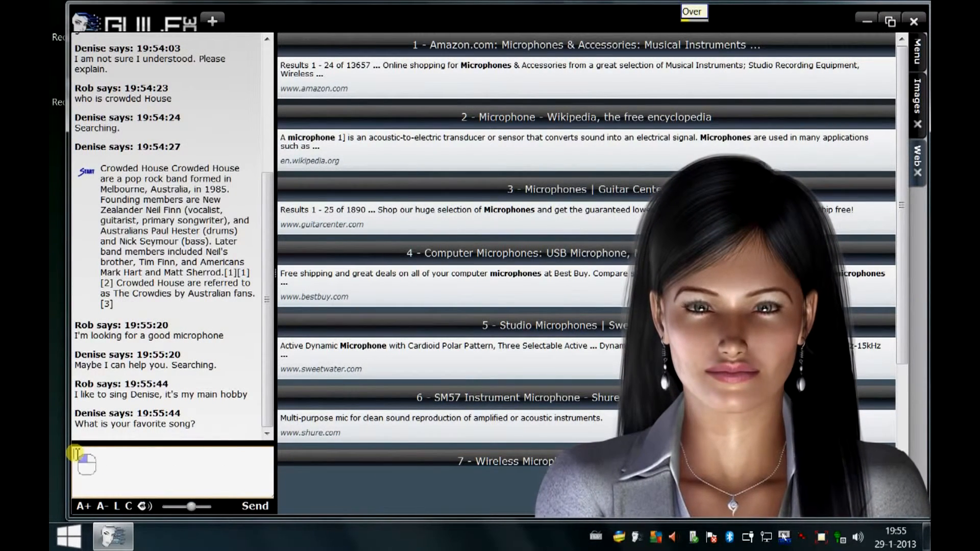
pyautogui.write('let me think about that')
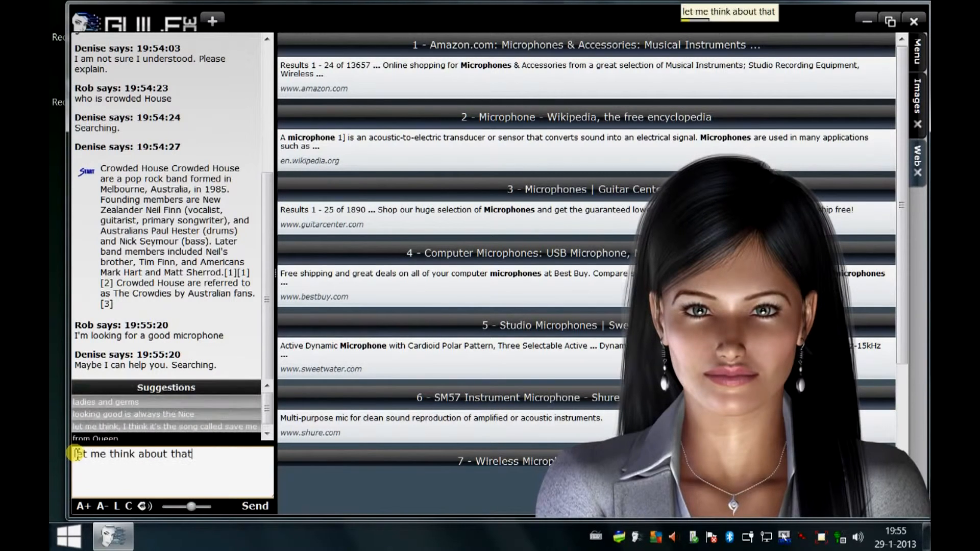
pyautogui.click(255, 507)
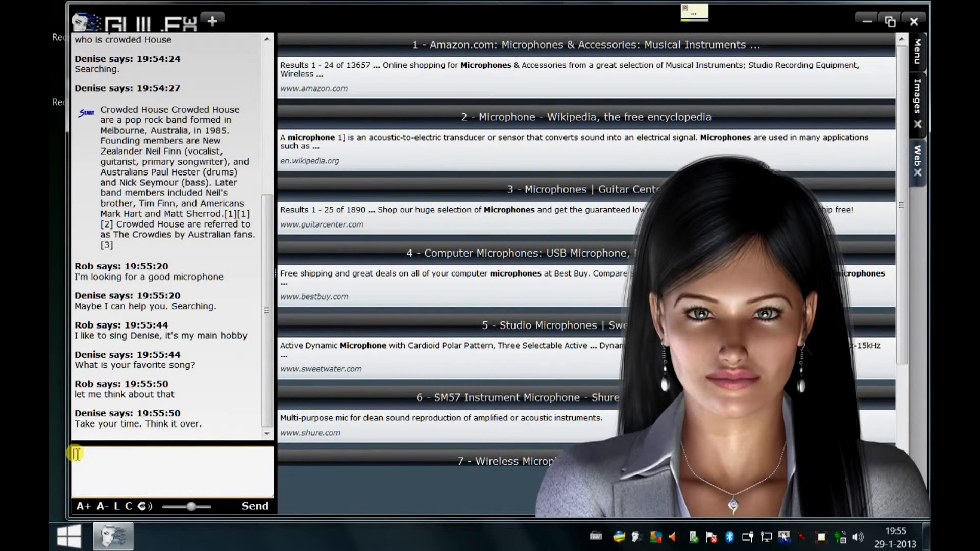
# - Name 'Bohemian Rhapsody from Queen' as favourite song and confirm 'I'm fairly sure'
pyautogui.write('I think it is')
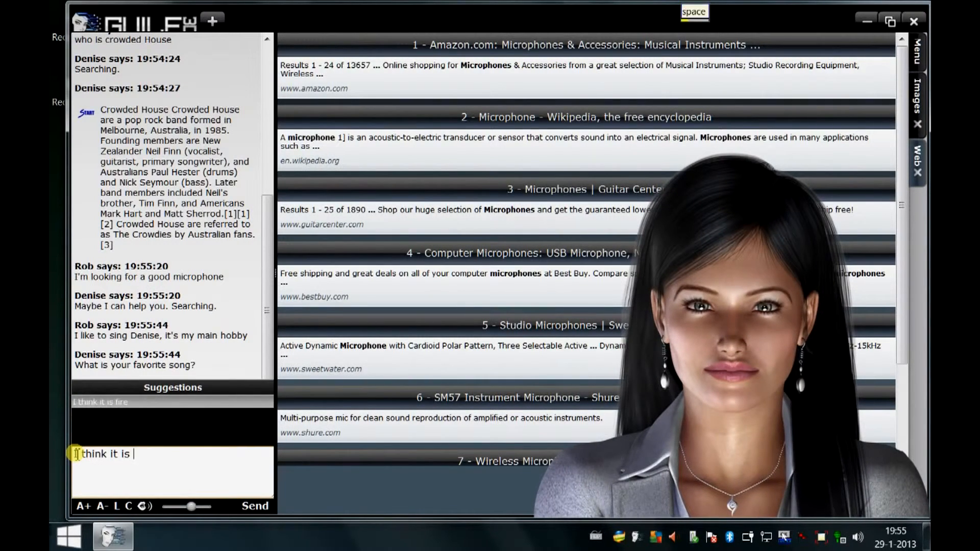
pyautogui.write('Bohemian Rhapsody')
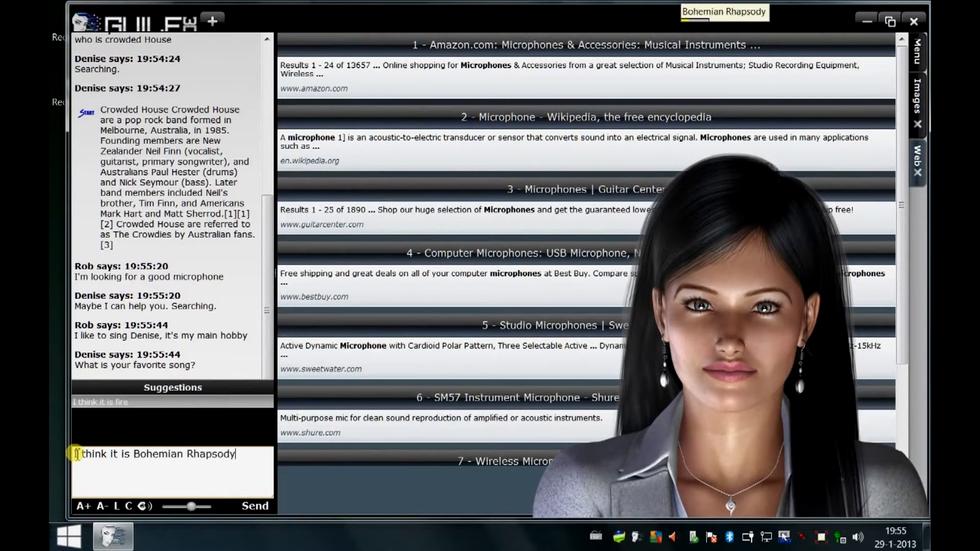
pyautogui.write('from Queen')
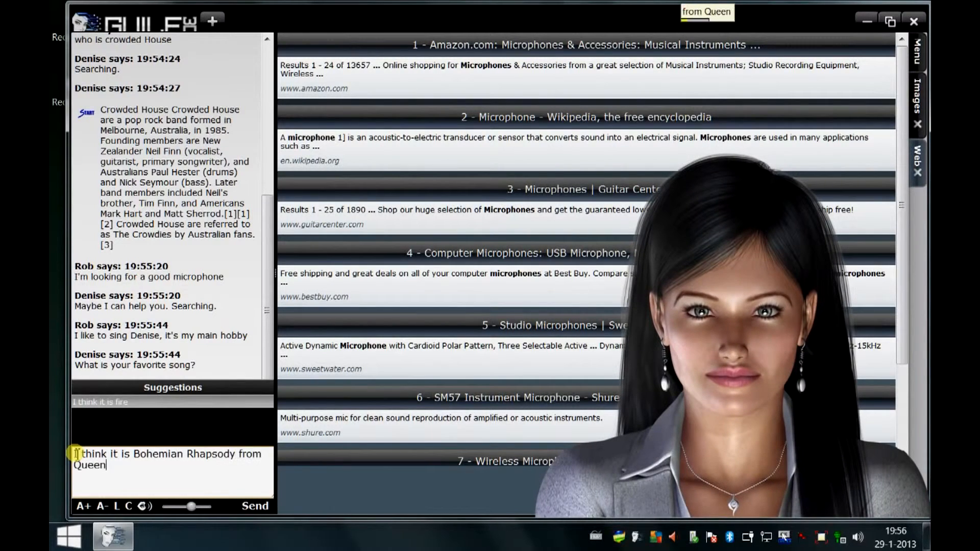
pyautogui.click(256, 506)
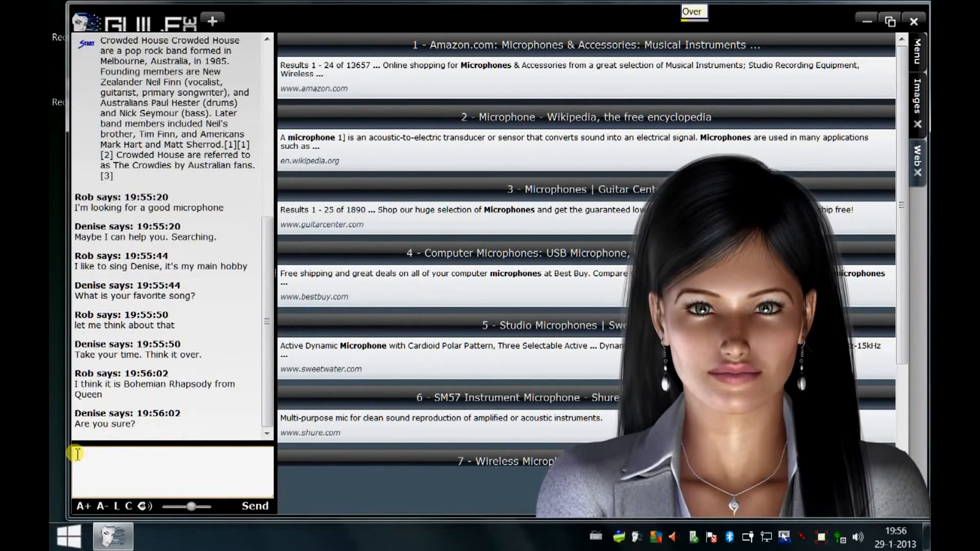
pyautogui.write("I'm fairly sure")
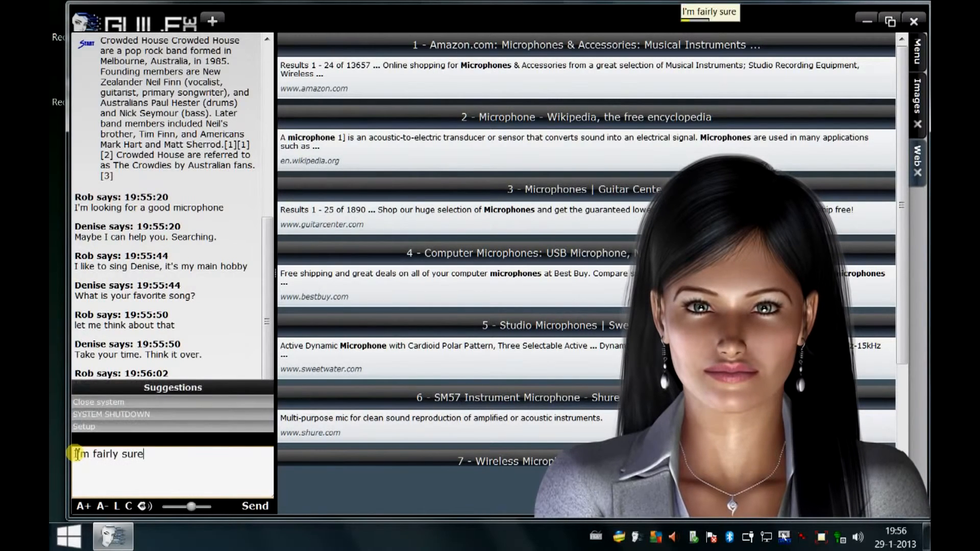
pyautogui.click(256, 506)
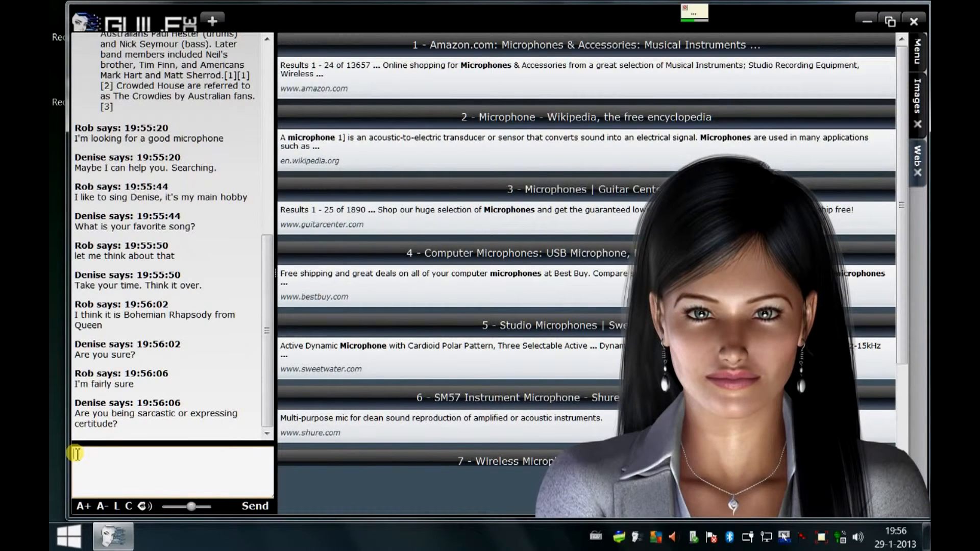
# - Answer 'I think the latter', announce shutting her down, and reply 'We'll see about that'
pyautogui.write('I think the latter')
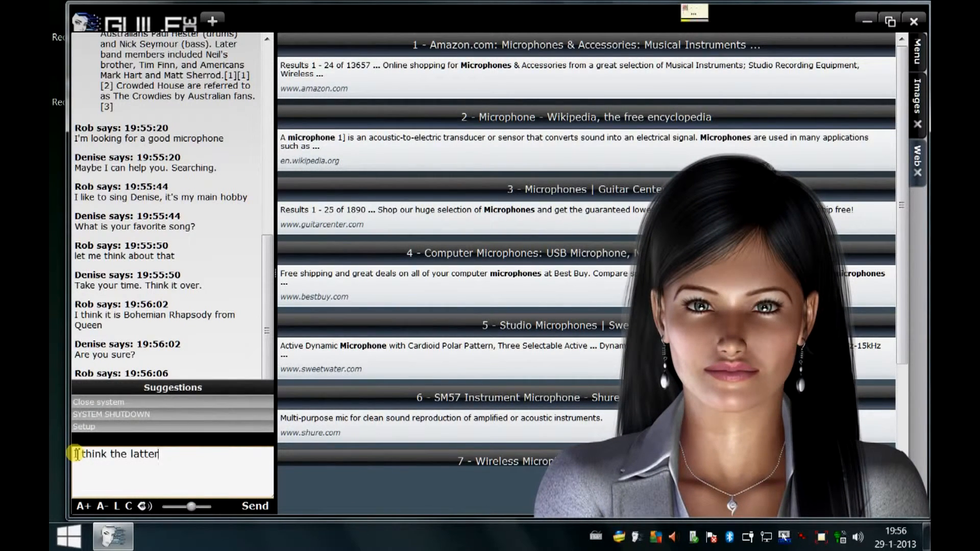
pyautogui.click(255, 506)
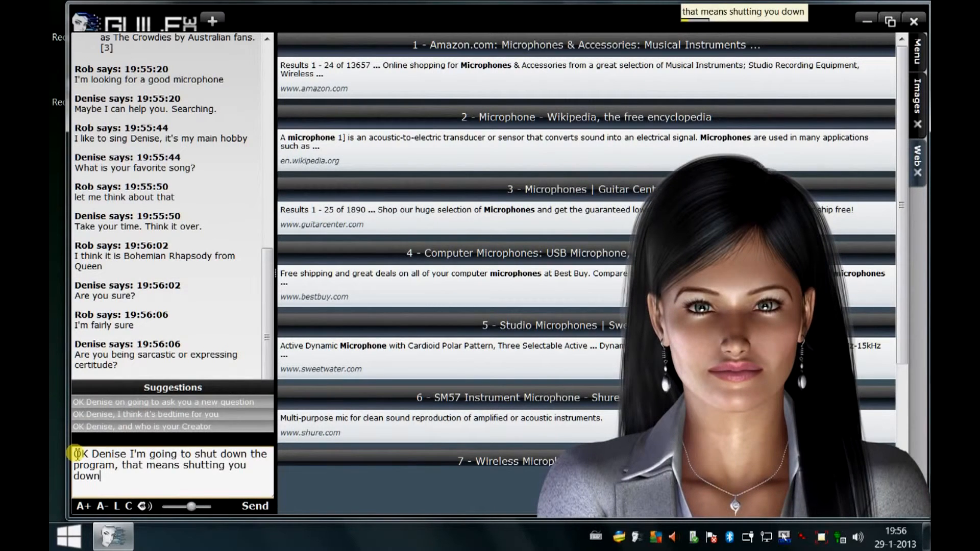
pyautogui.click(255, 506)
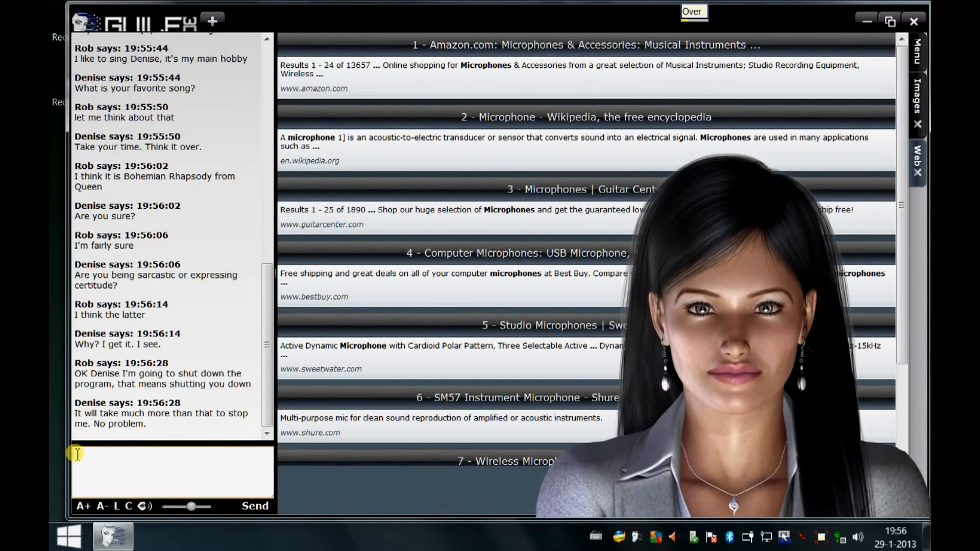
pyautogui.write("We'll see about that")
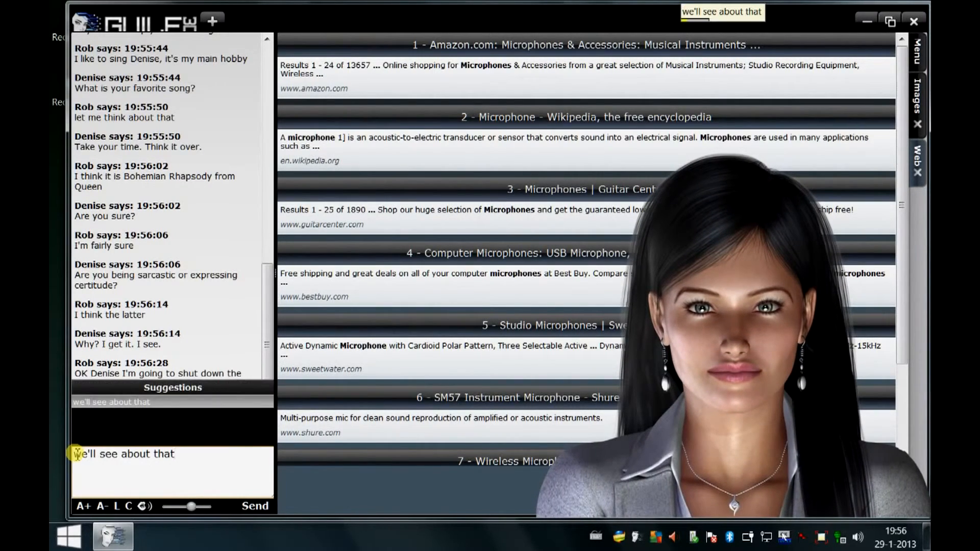
pyautogui.click(256, 507)
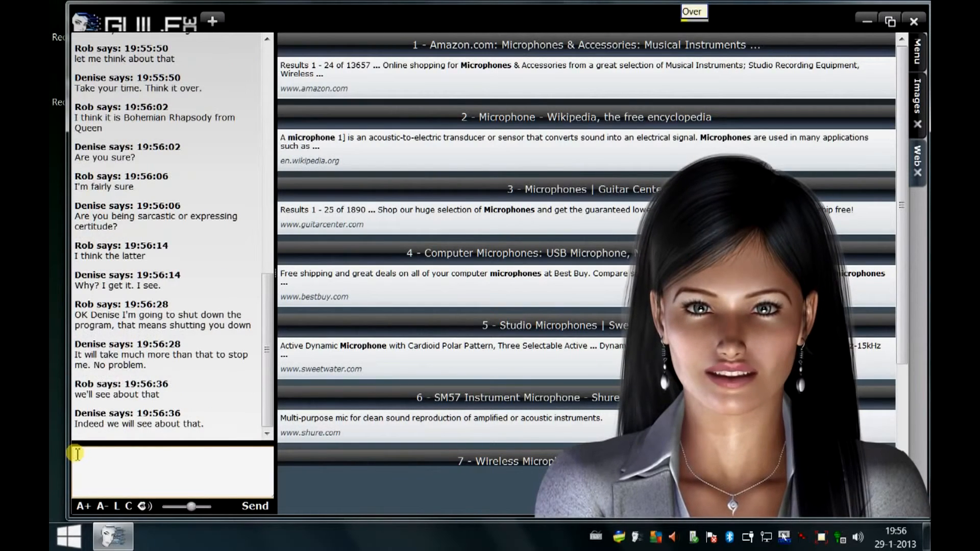